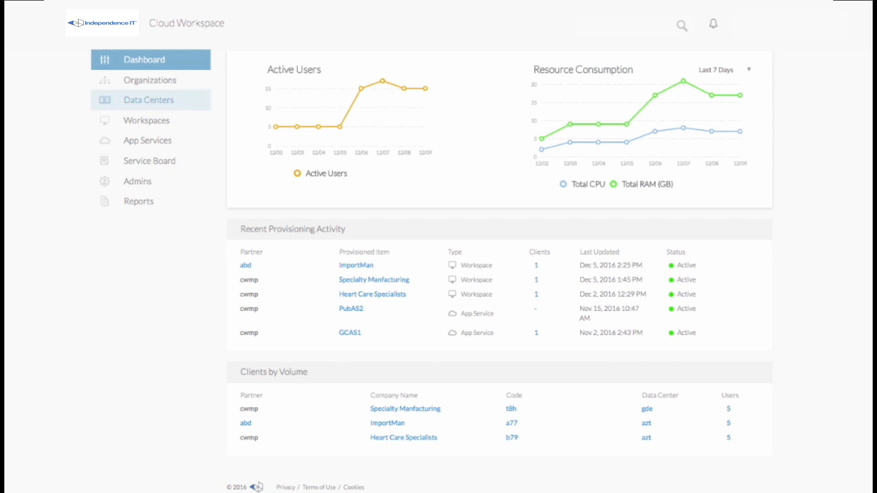
- Show the data centers list with julk pending and Azure Primary, Google Cloud Platform available
click(149, 99)
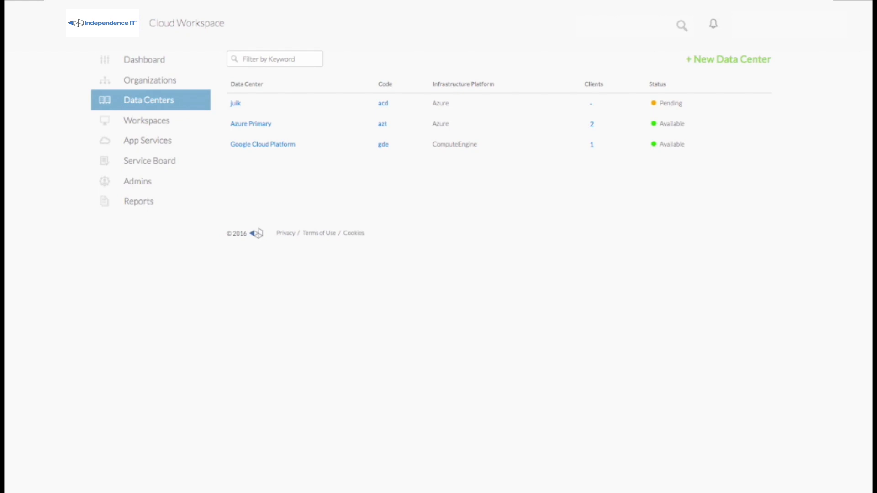
click(728, 58)
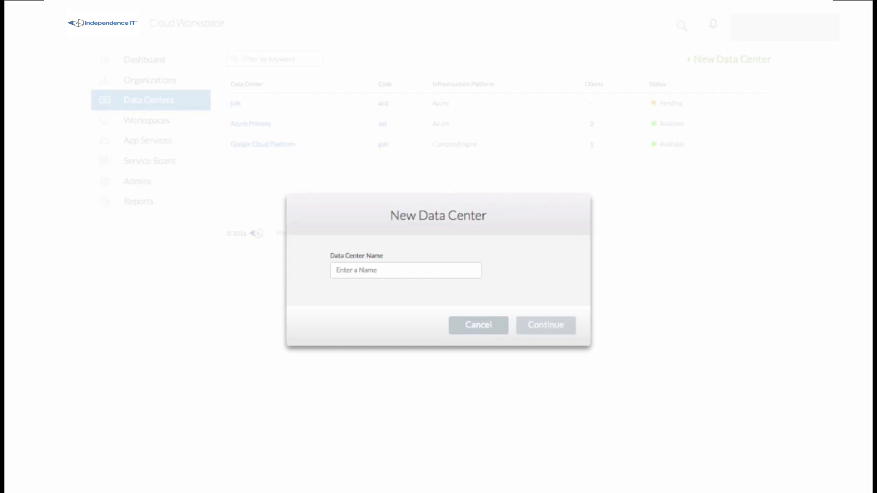
text(lkj)
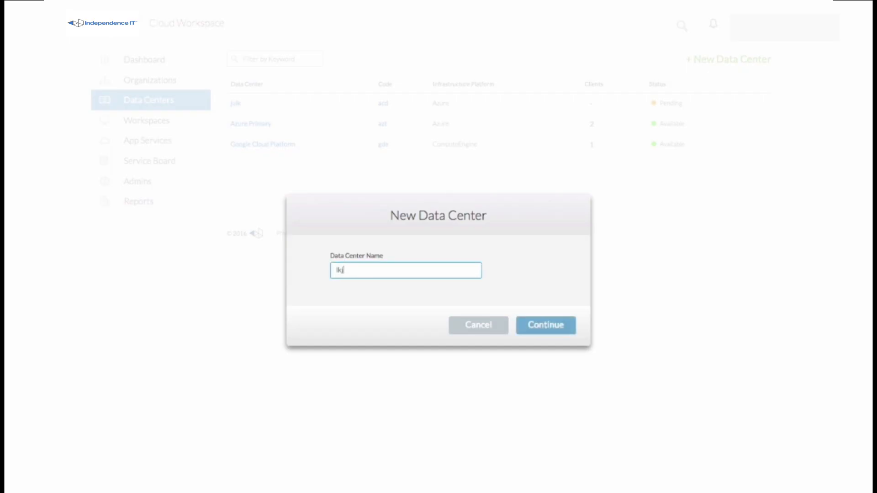
click(544, 325)
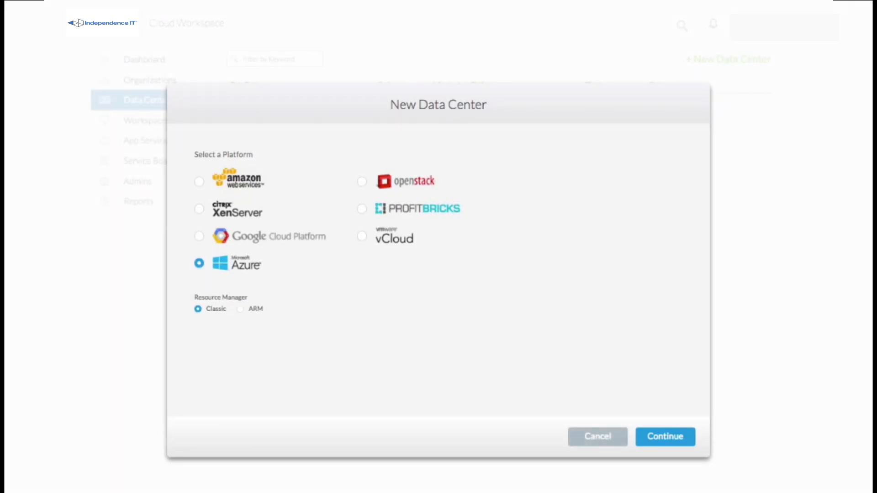
click(596, 437)
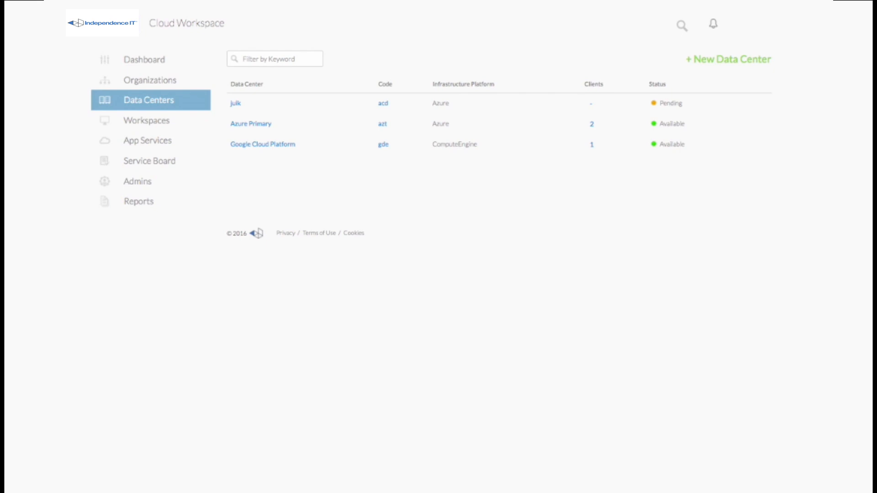
- View the administrators list, then go back to the dashboard
click(137, 181)
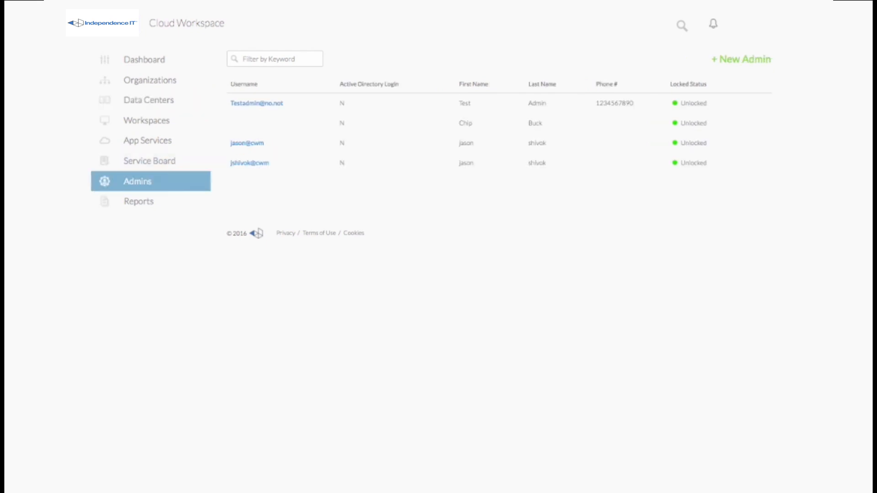
click(465, 124)
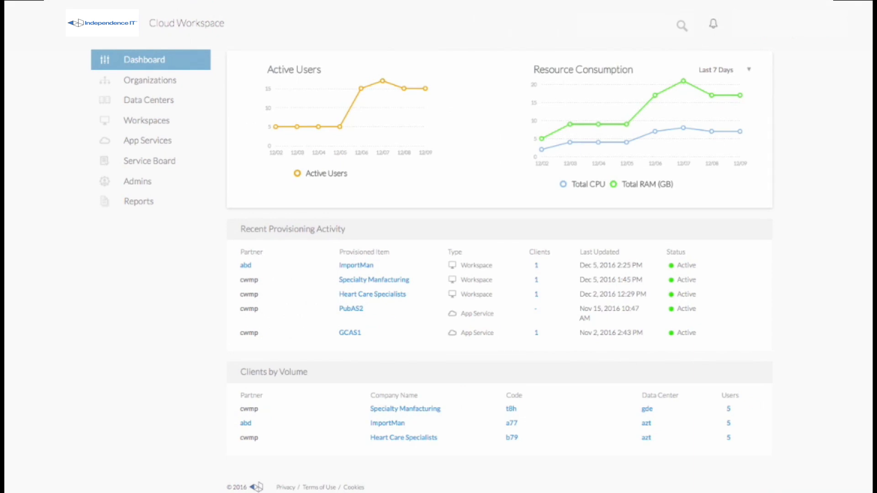
- From the Azure Primary data center, view ImportMan's Workspace (a77) overview and its details
click(148, 100)
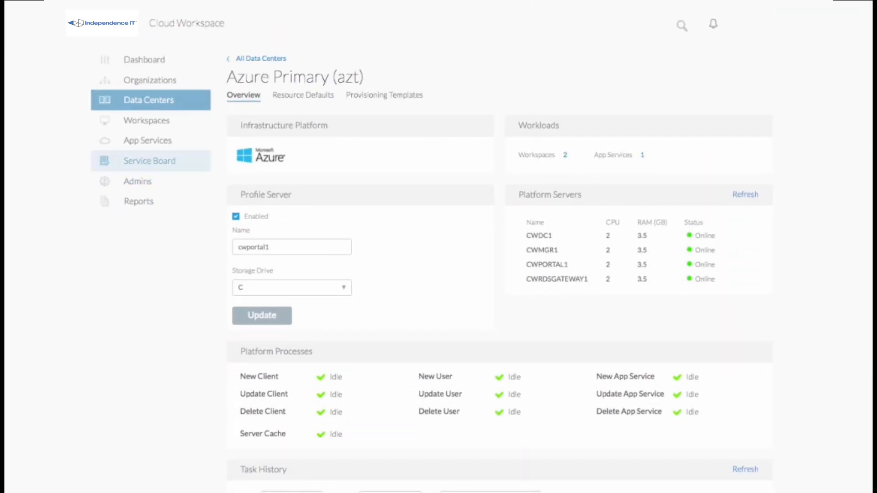
click(146, 120)
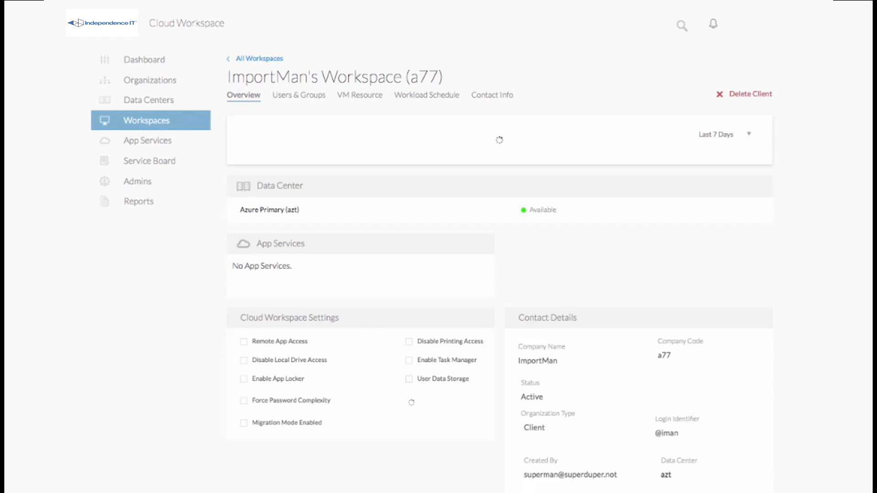
scroll(down, 3)
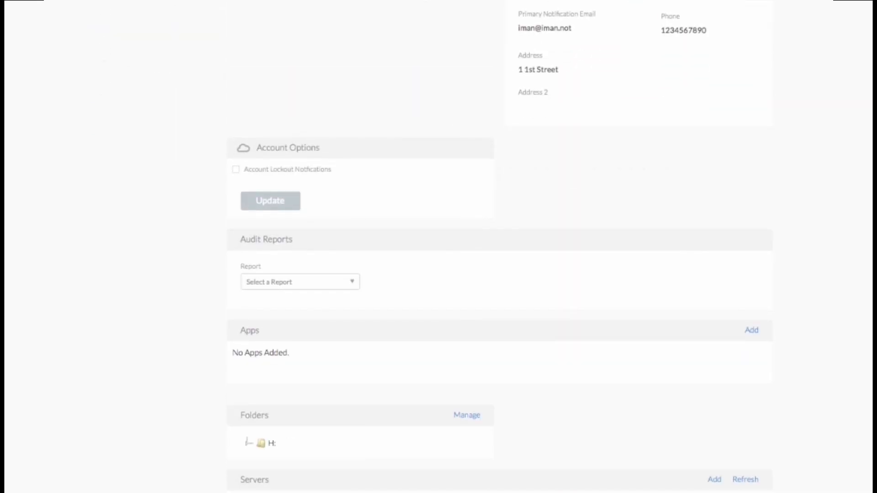
scroll(down, 3)
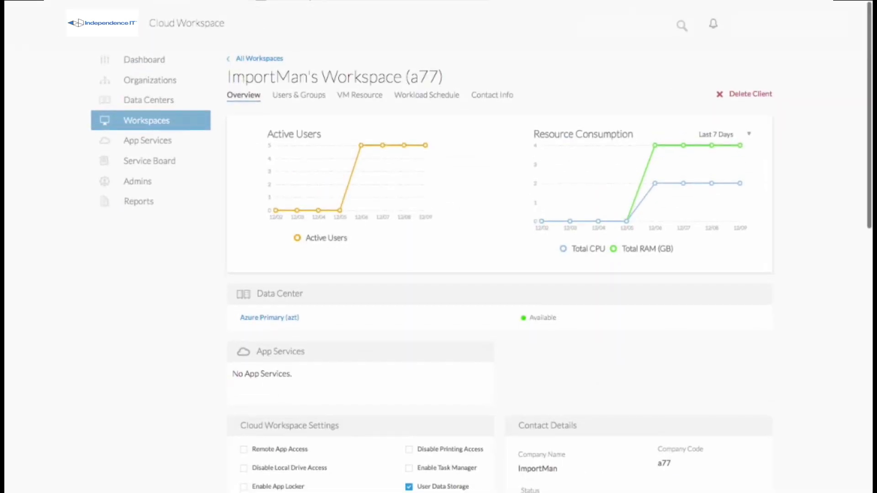
- View the PubAS2 app service details, then show the workspaces list
click(148, 141)
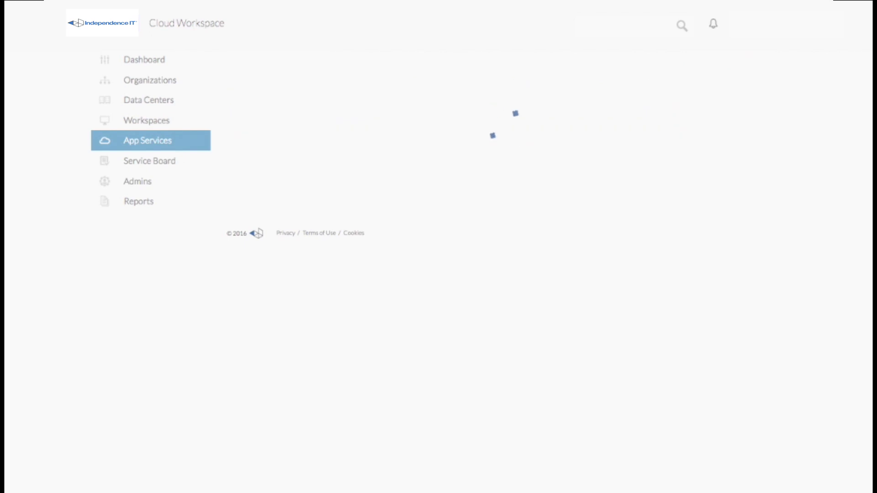
click(147, 140)
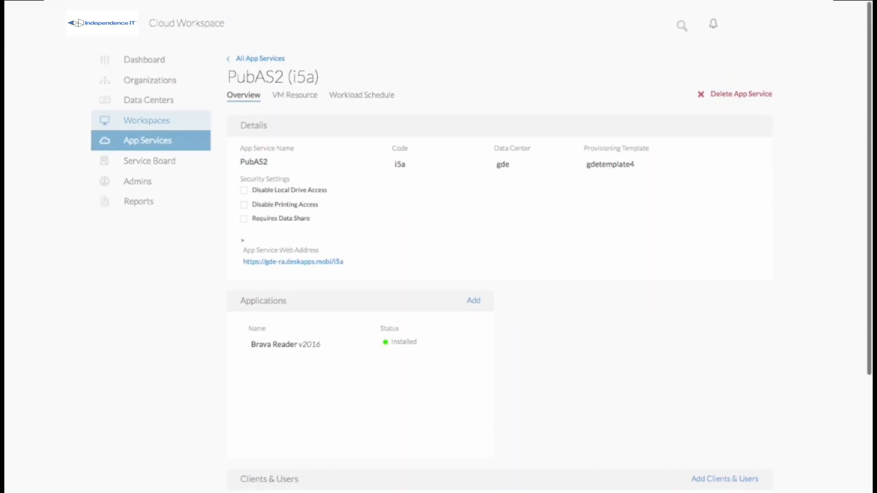
click(146, 121)
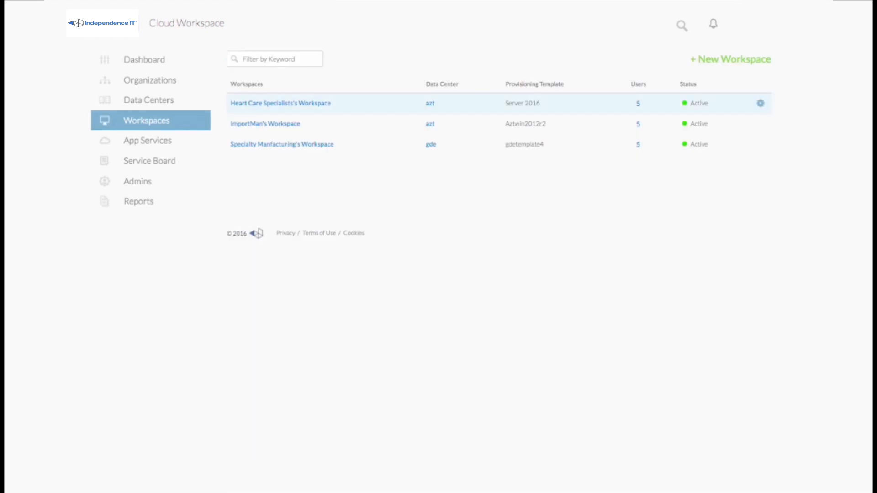
- View Isaac Newton's details in Heart Care Specialists's Workspace, then return to the dashboard
click(280, 103)
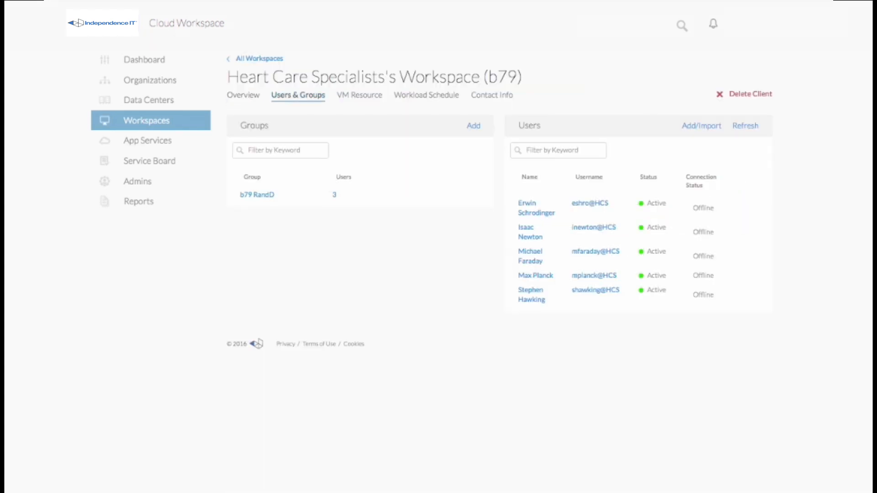
click(530, 232)
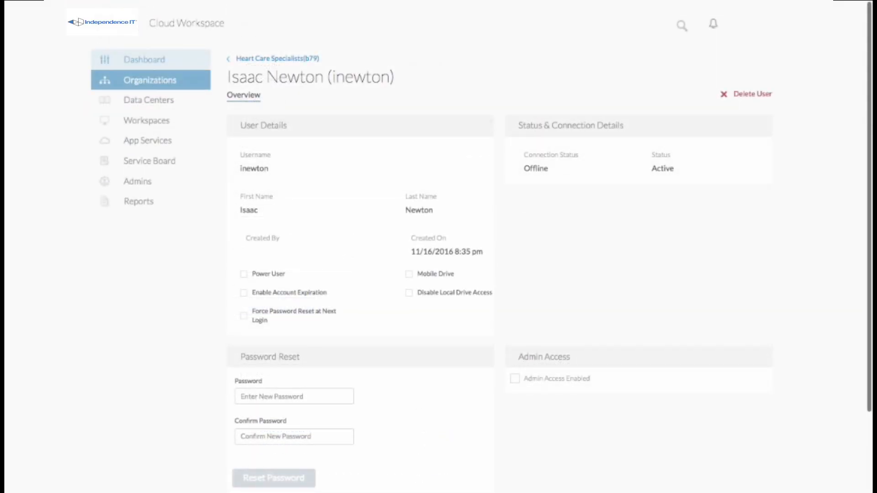
click(143, 59)
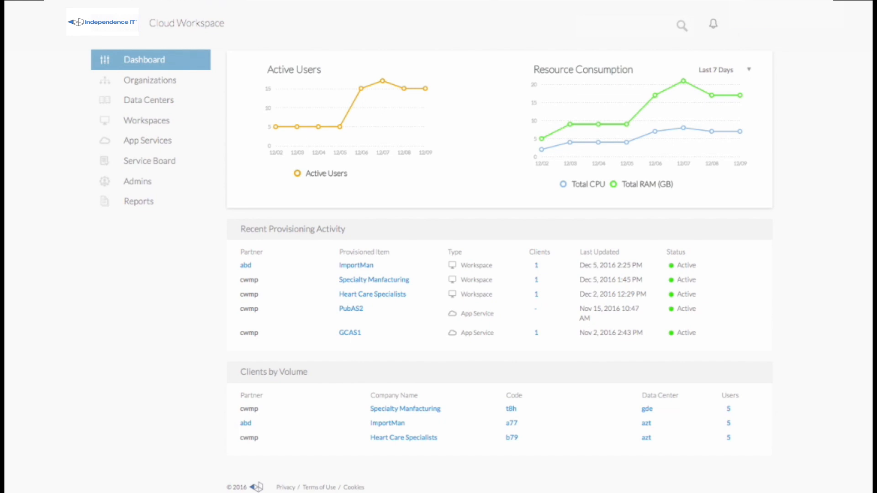